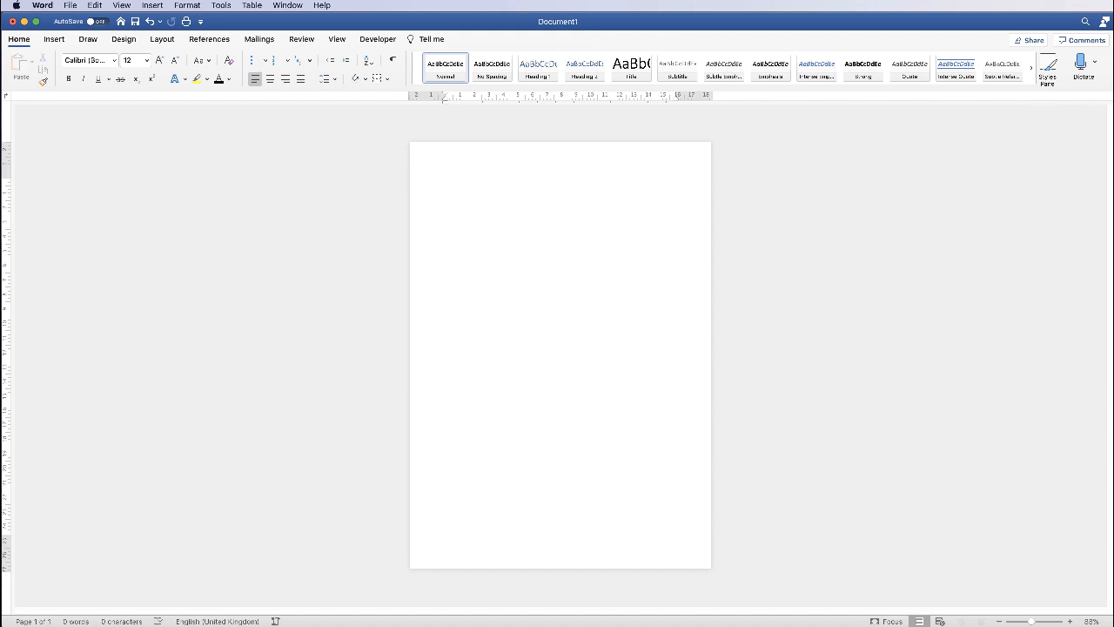
mouse_move(603, 342)
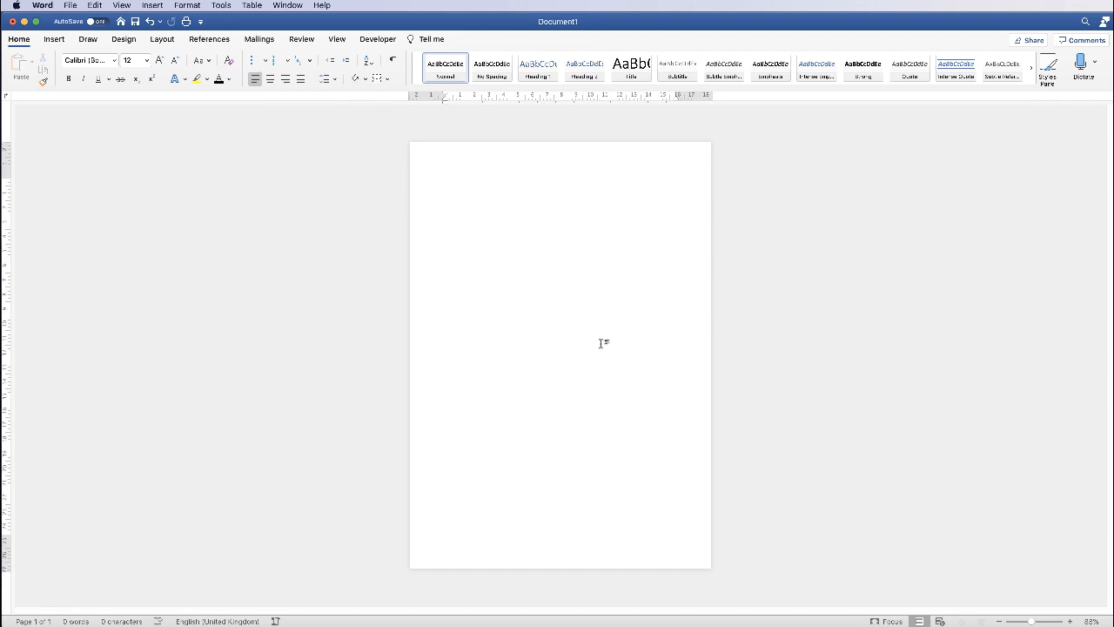
mouse_move(518, 557)
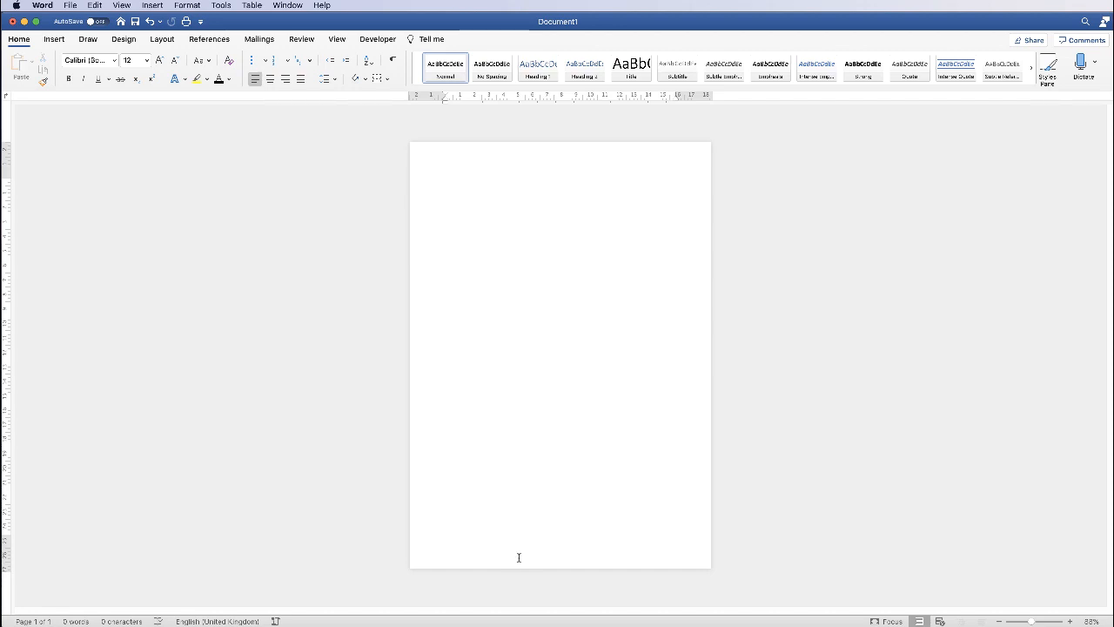
mouse_move(557, 556)
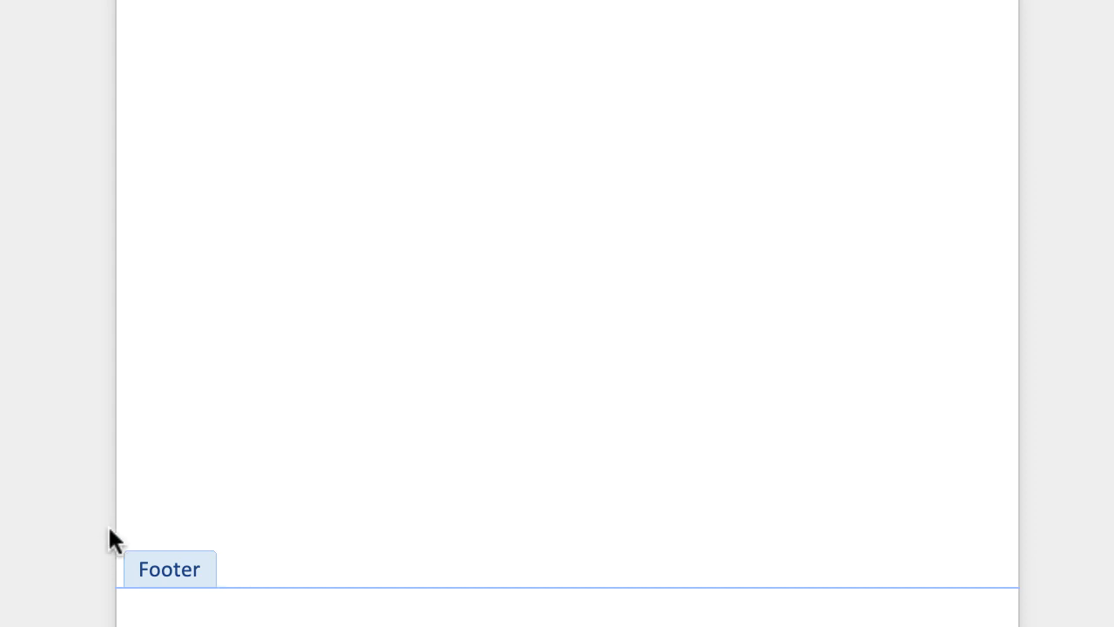
Show the Insert tab and preview the built-in header designs gallery.
scroll("up", 3)
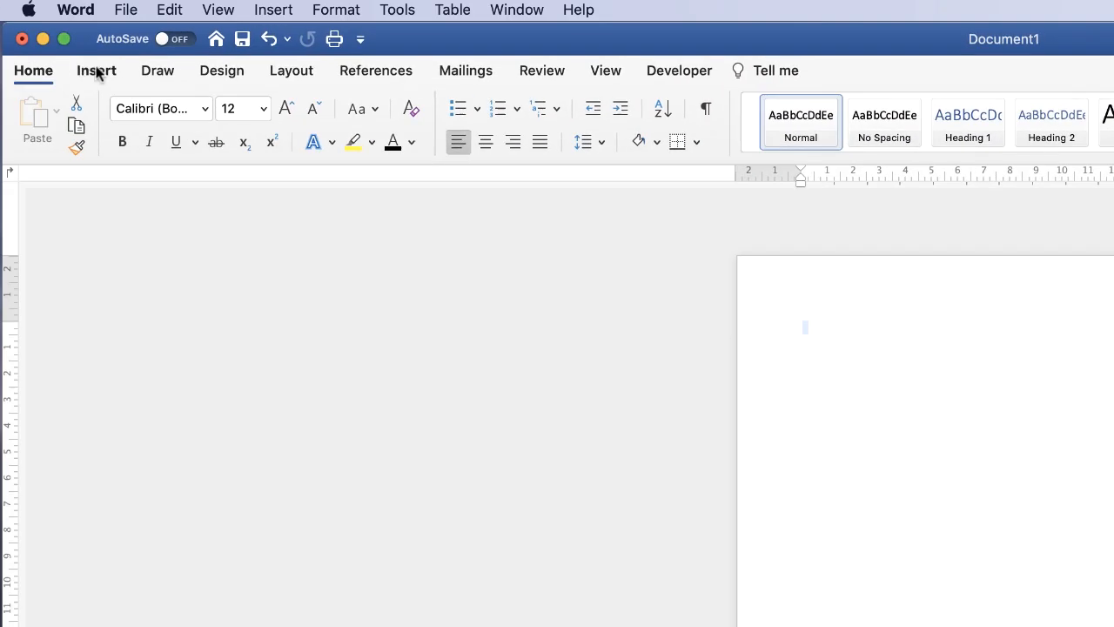
left_click(95, 71)
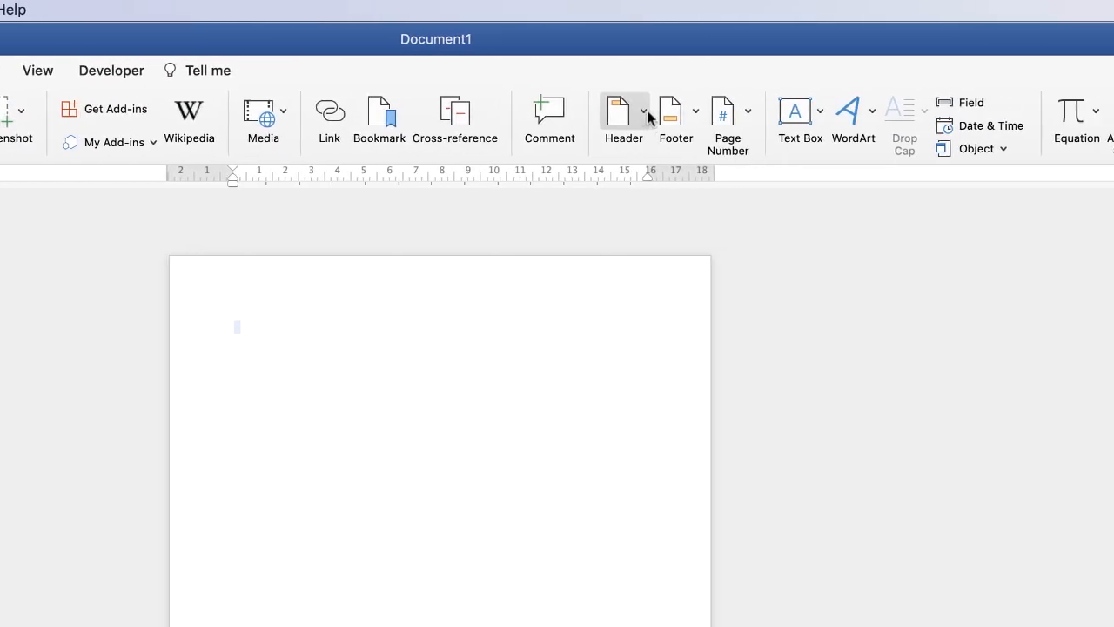
left_click(623, 113)
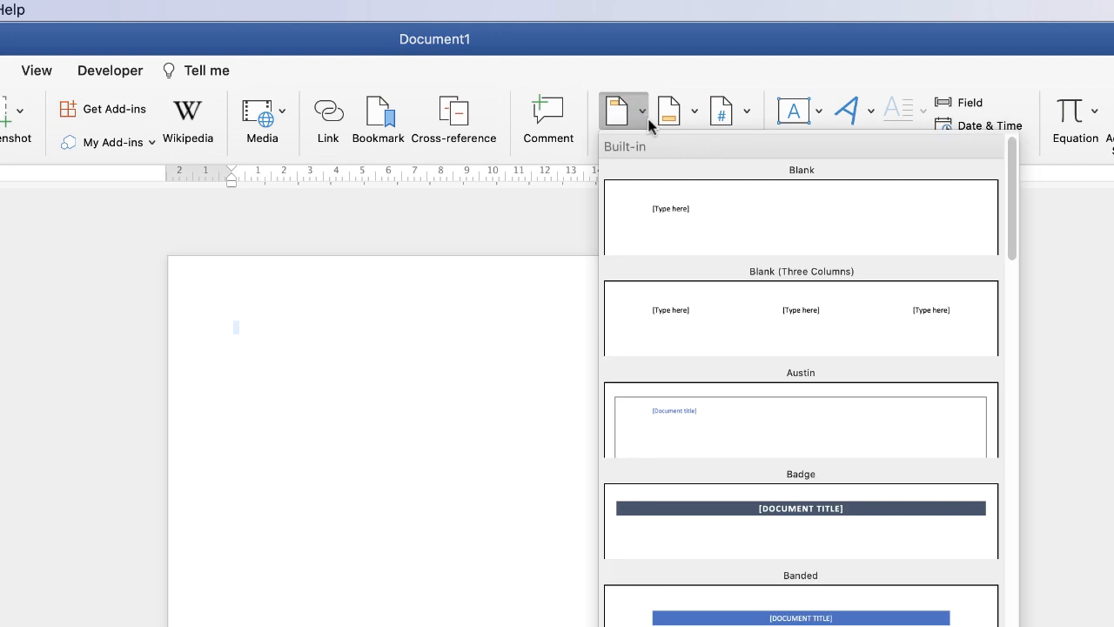
mouse_move(765, 558)
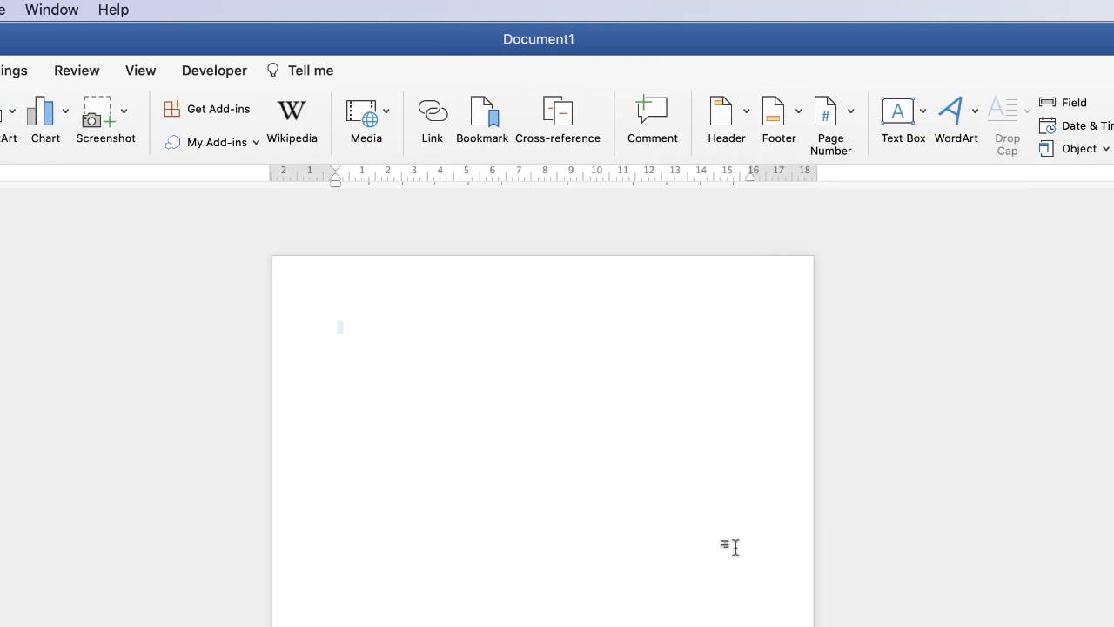
Enter header editing mode so the empty header area is open.
left_click(726, 118)
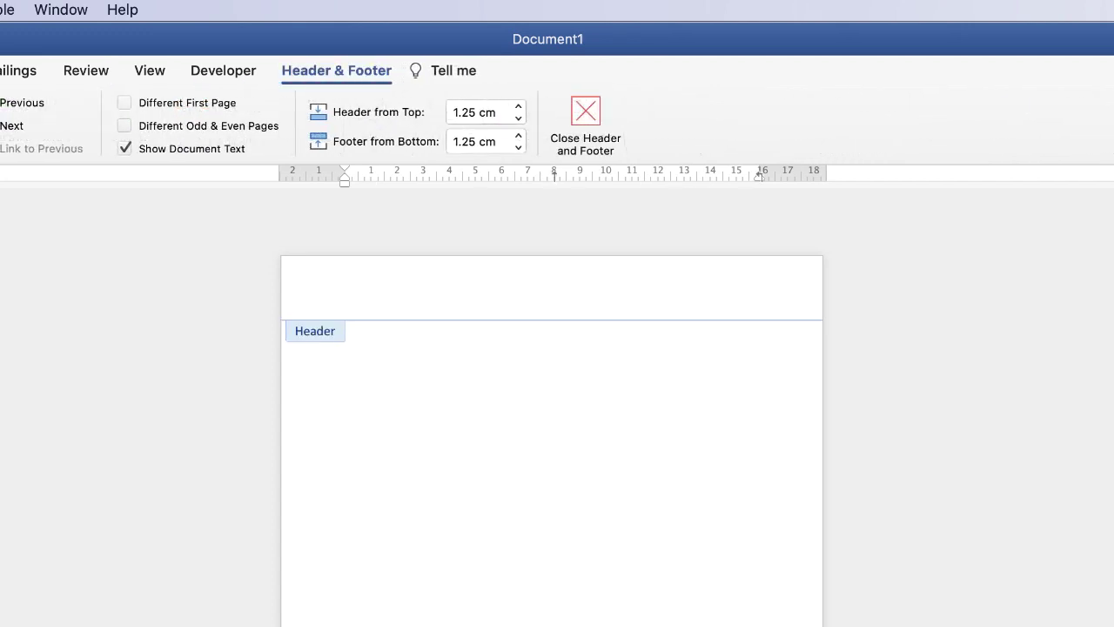
mouse_move(343, 67)
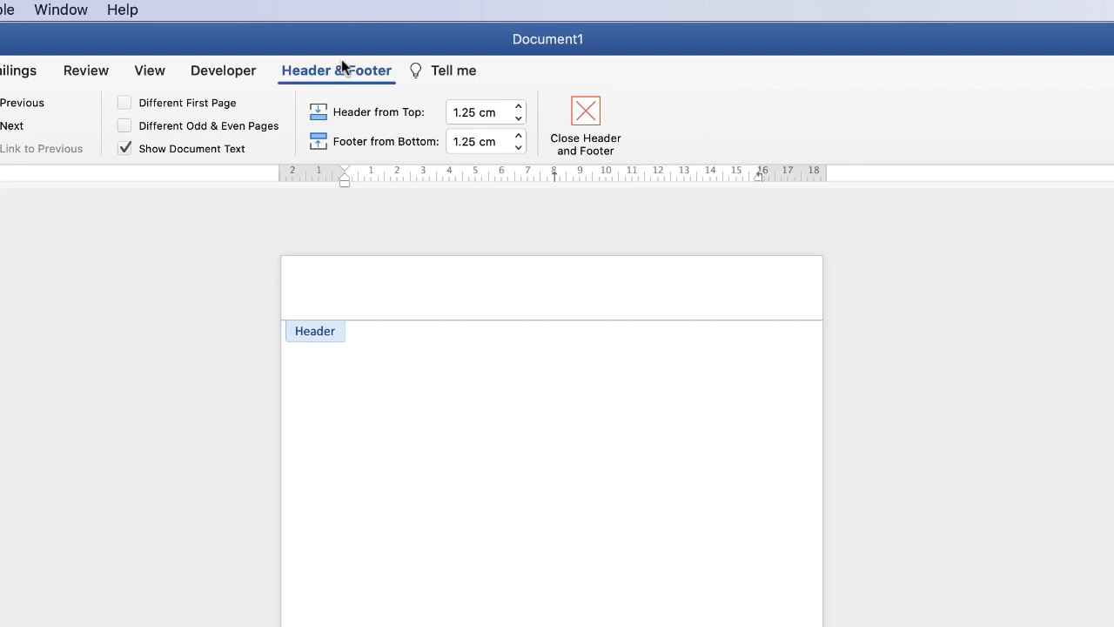
mouse_move(289, 95)
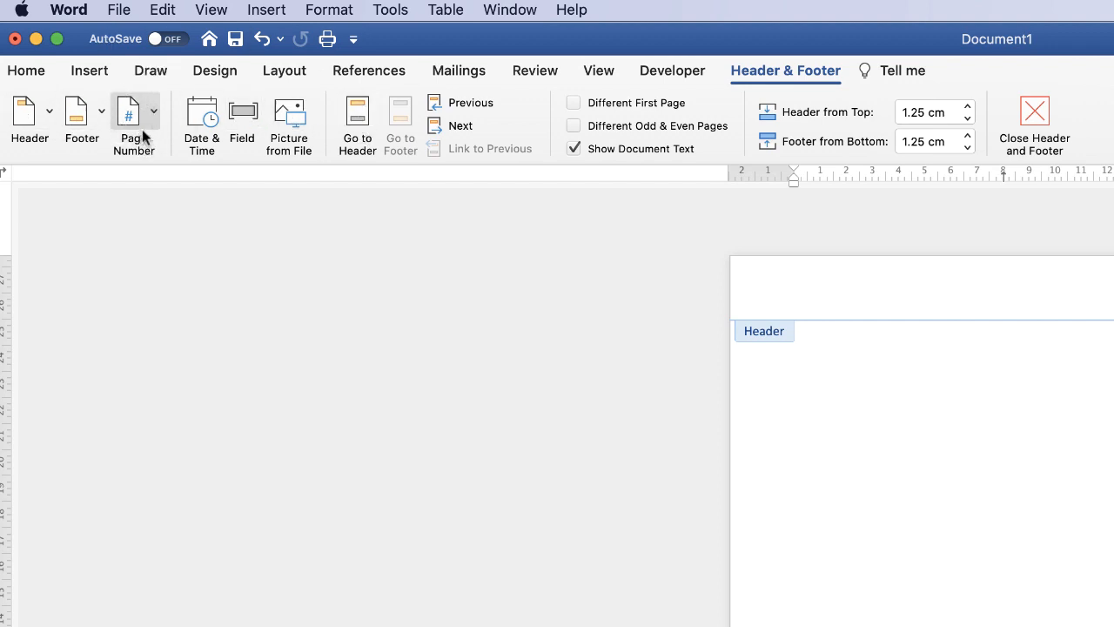
In Page Numbers, set Centre alignment and keep the number shown on the first page.
left_click(153, 110)
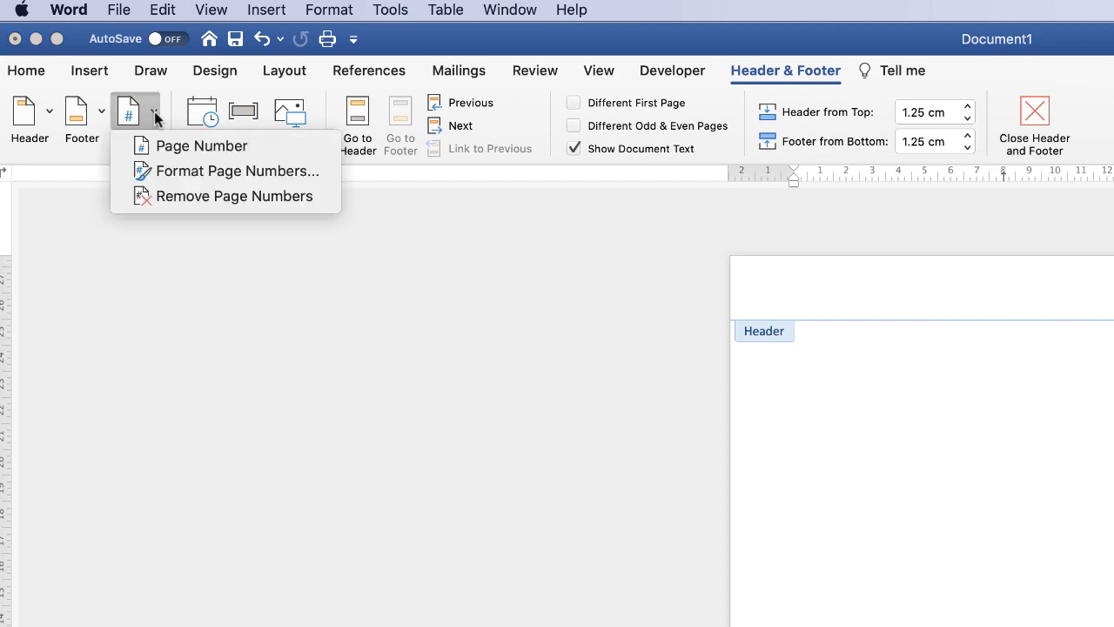
mouse_move(201, 146)
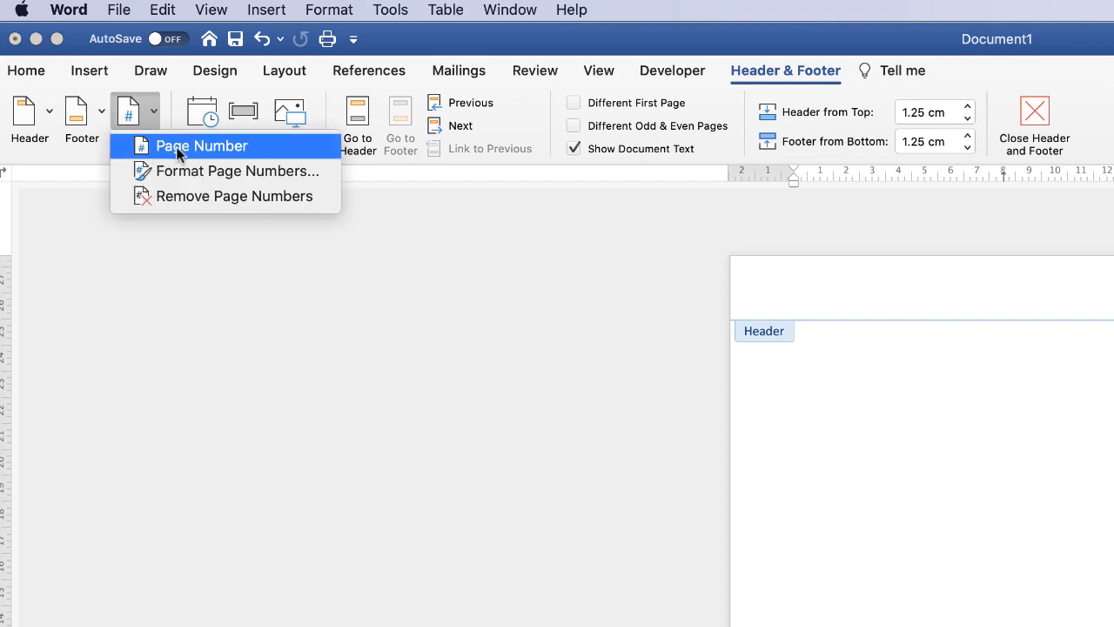
left_click(201, 145)
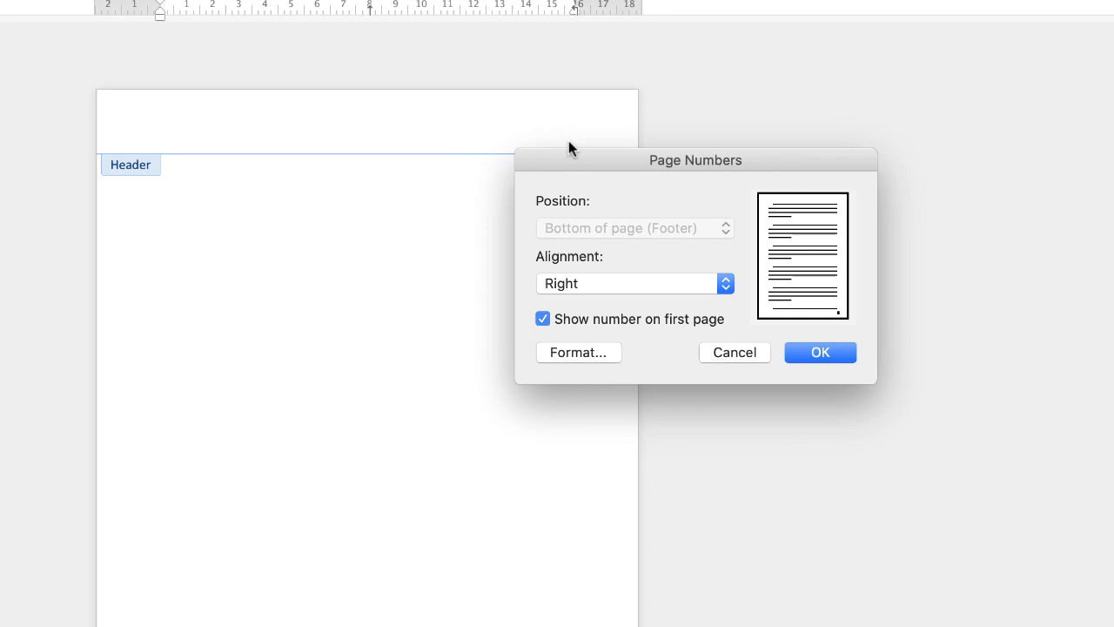
mouse_move(766, 169)
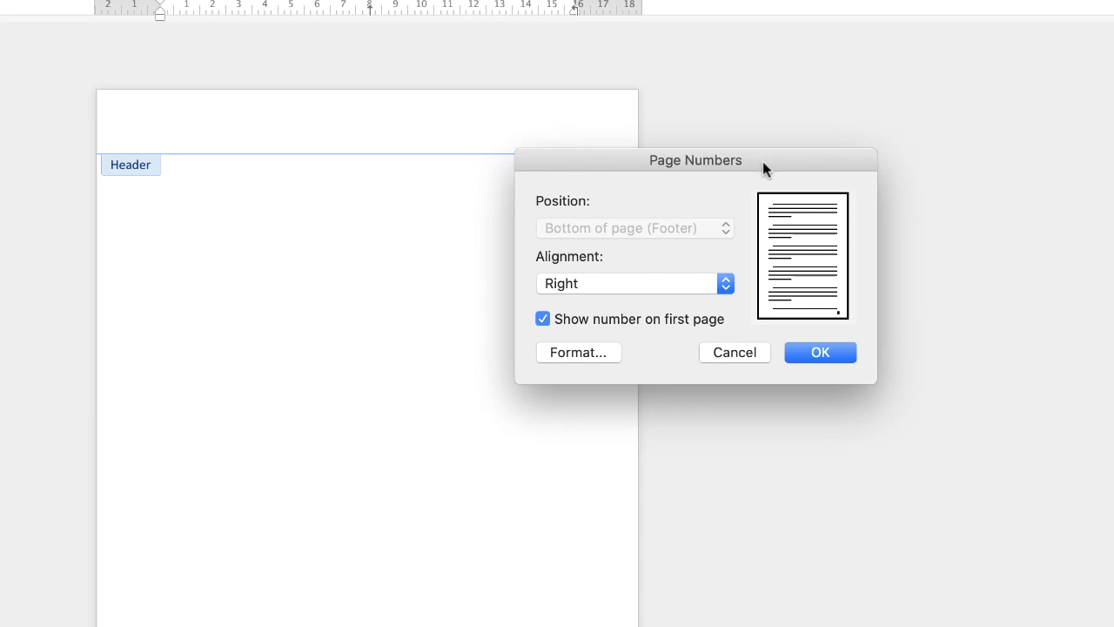
mouse_move(727, 314)
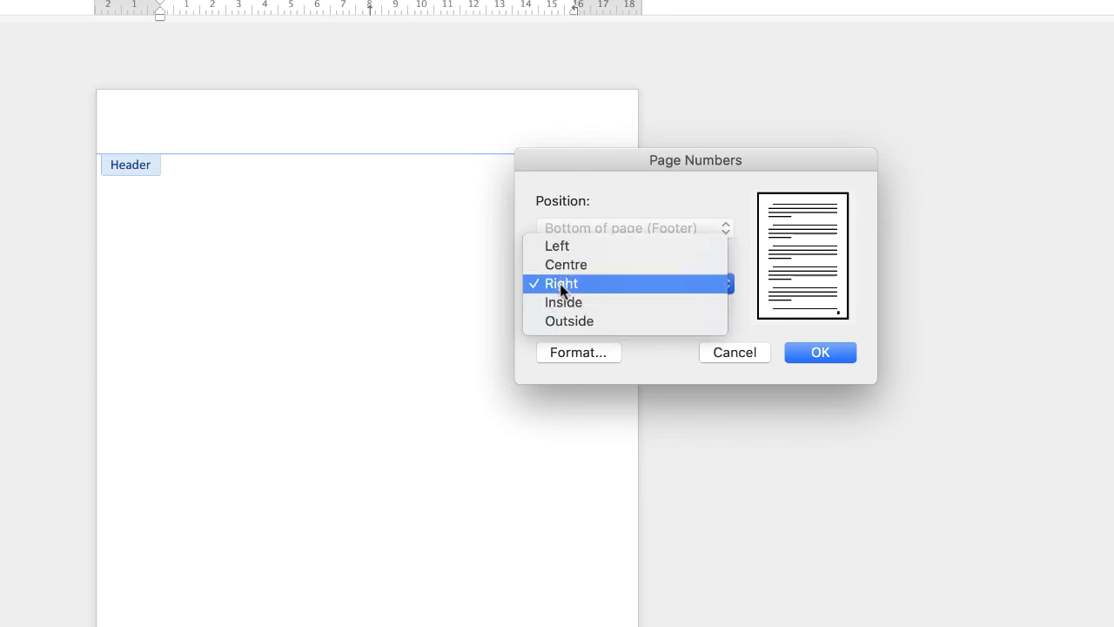
mouse_move(565, 265)
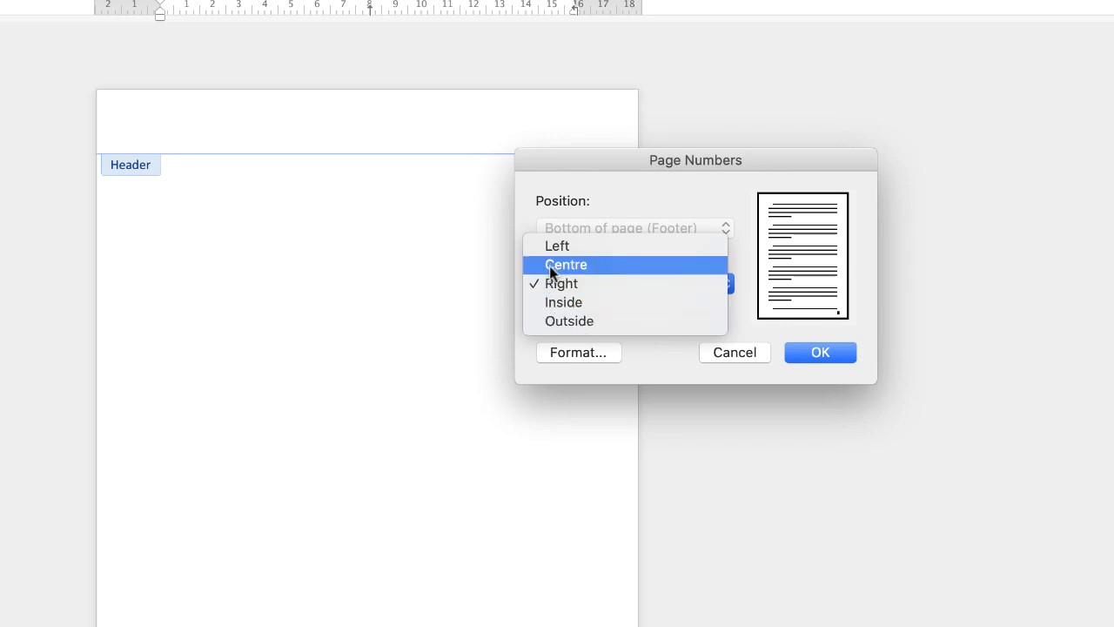
left_click(566, 265)
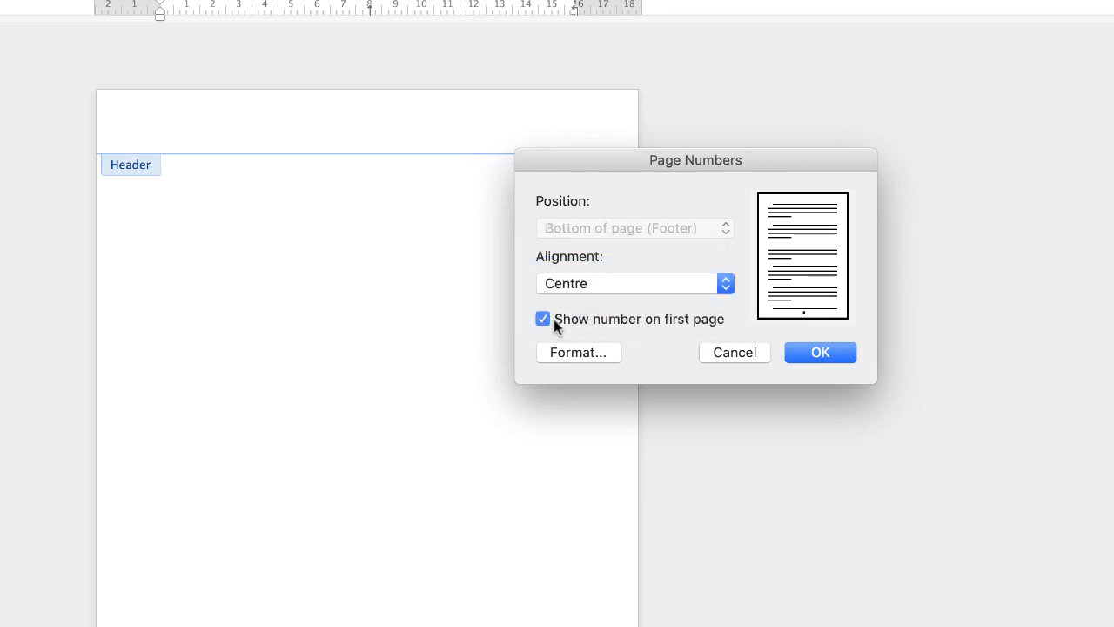
left_click(542, 319)
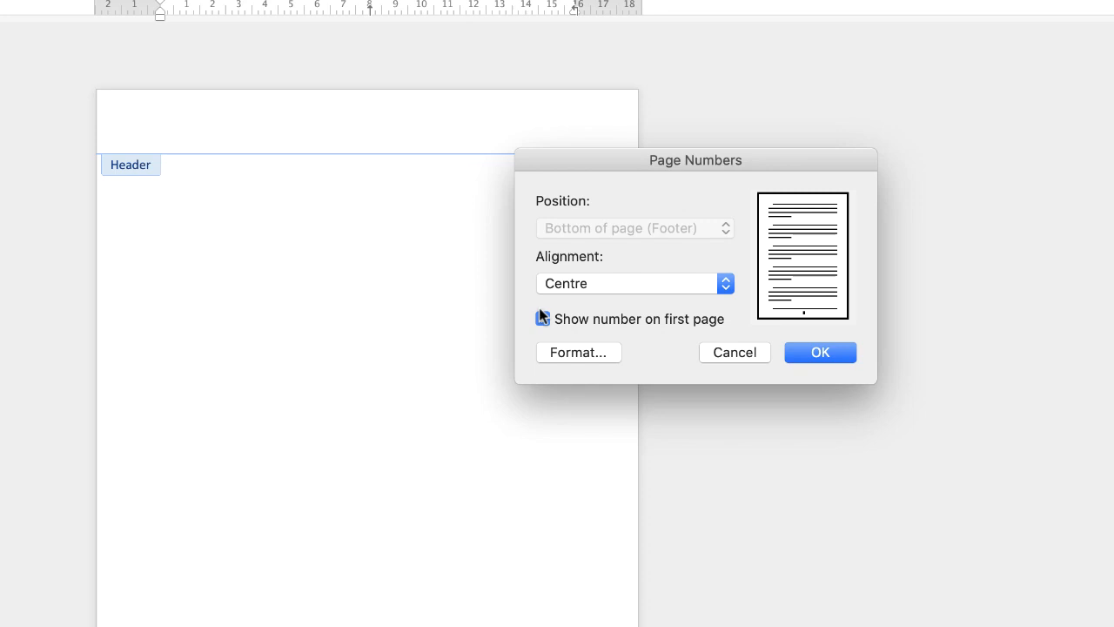
left_click(543, 318)
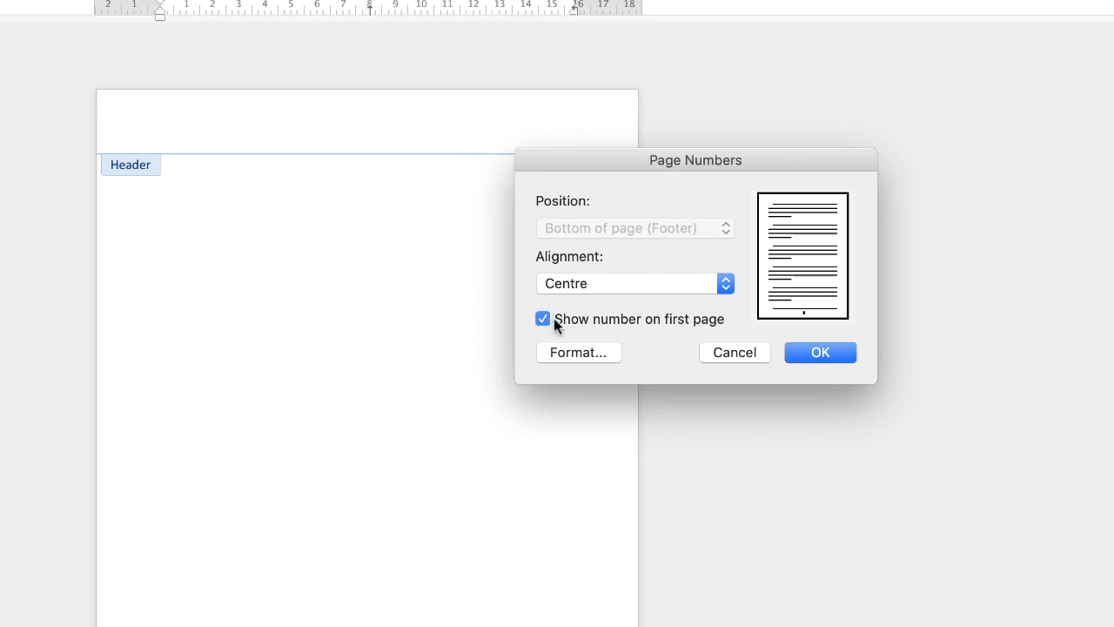
mouse_move(583, 332)
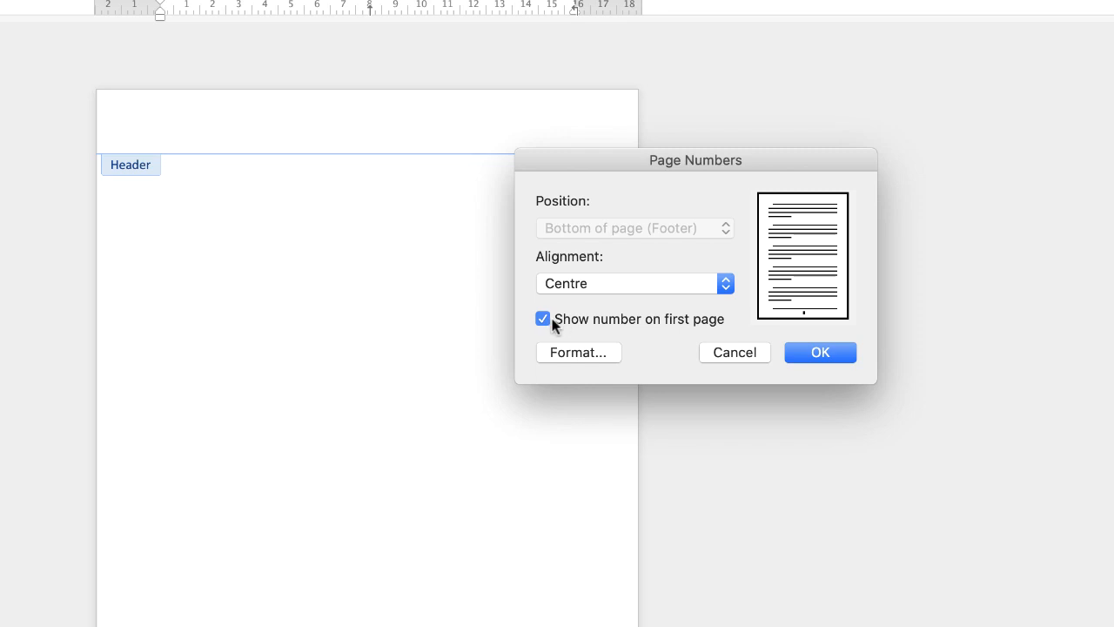
mouse_move(554, 357)
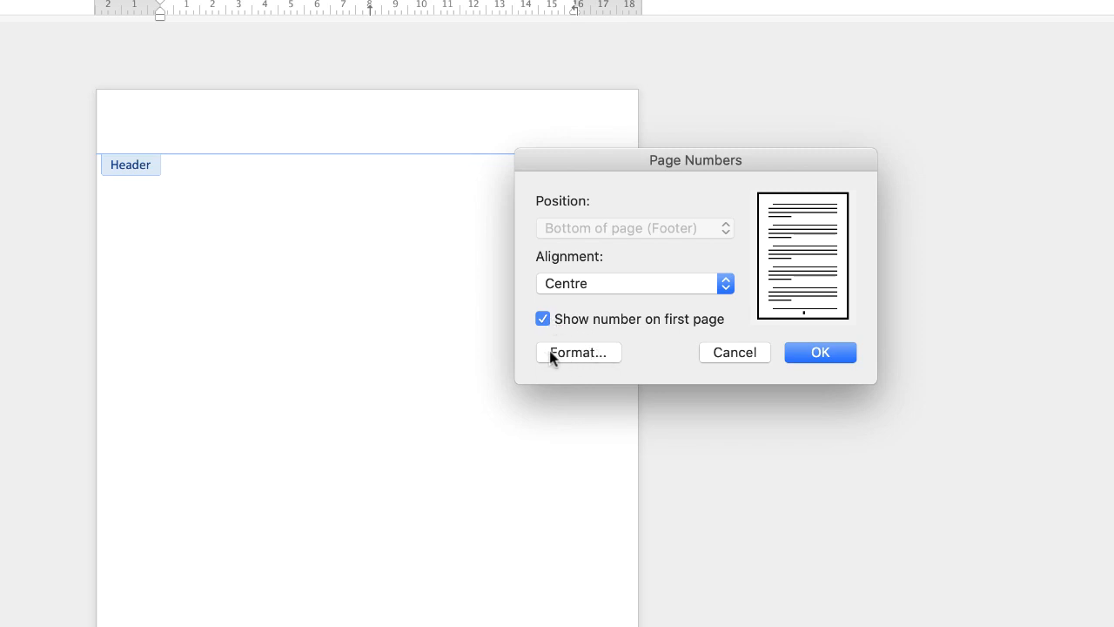
Confirm the page number format as 1, 2, 3 continuing from the previous section.
left_click(578, 352)
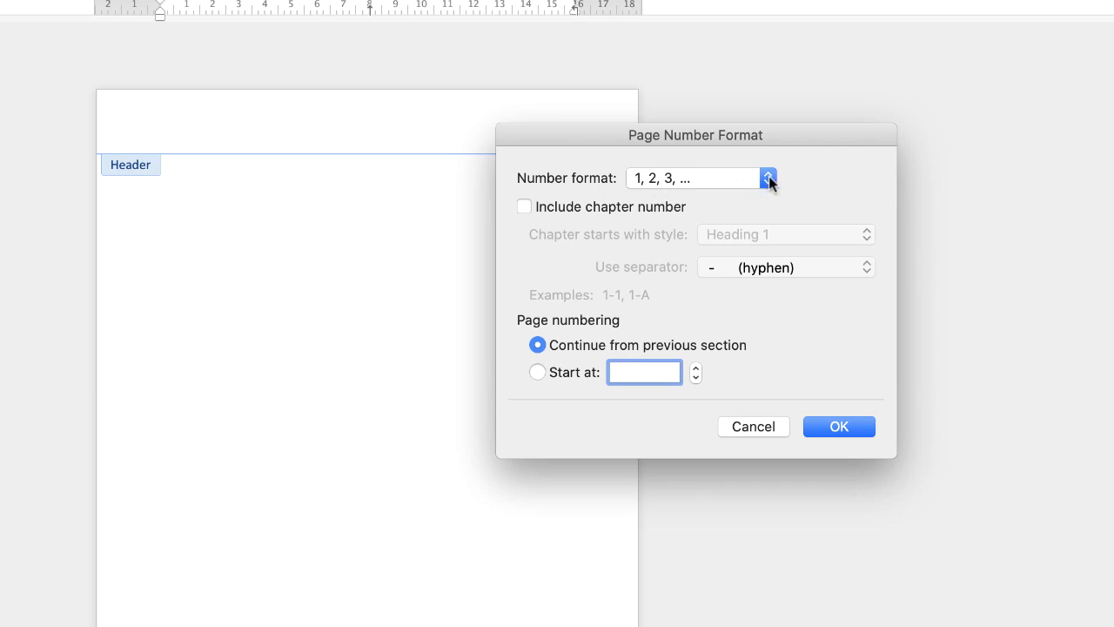
left_click(768, 177)
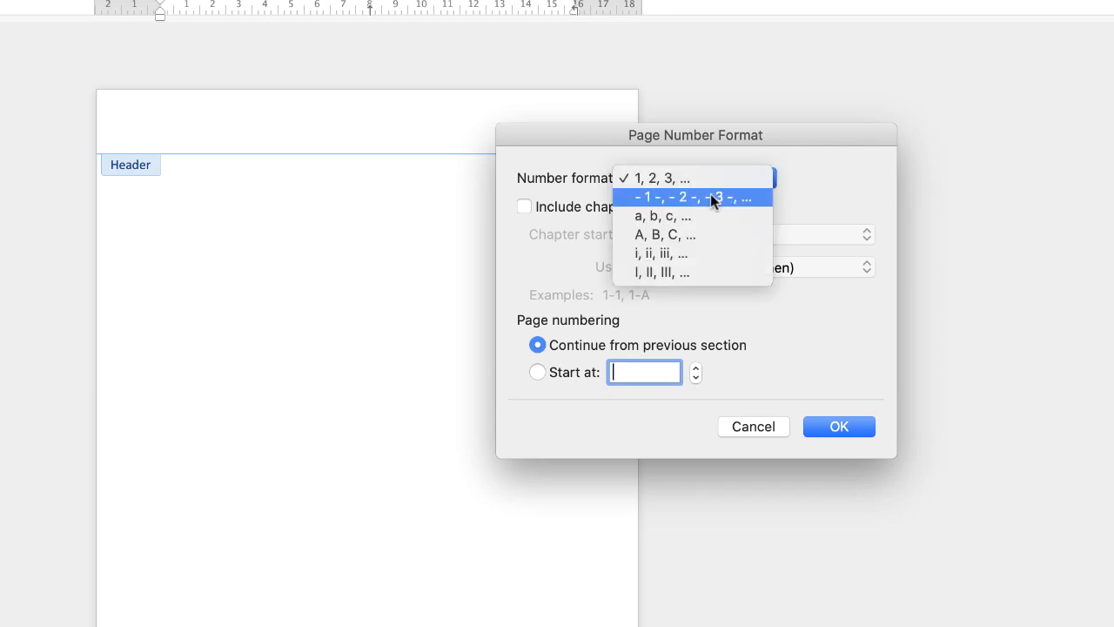
mouse_move(666, 234)
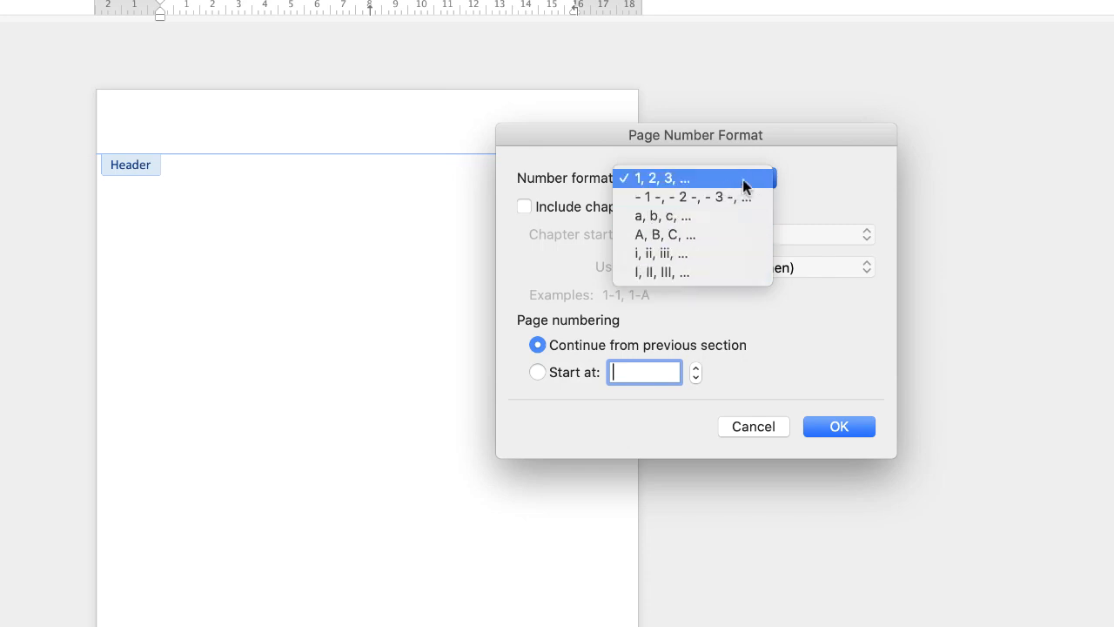
left_click(688, 178)
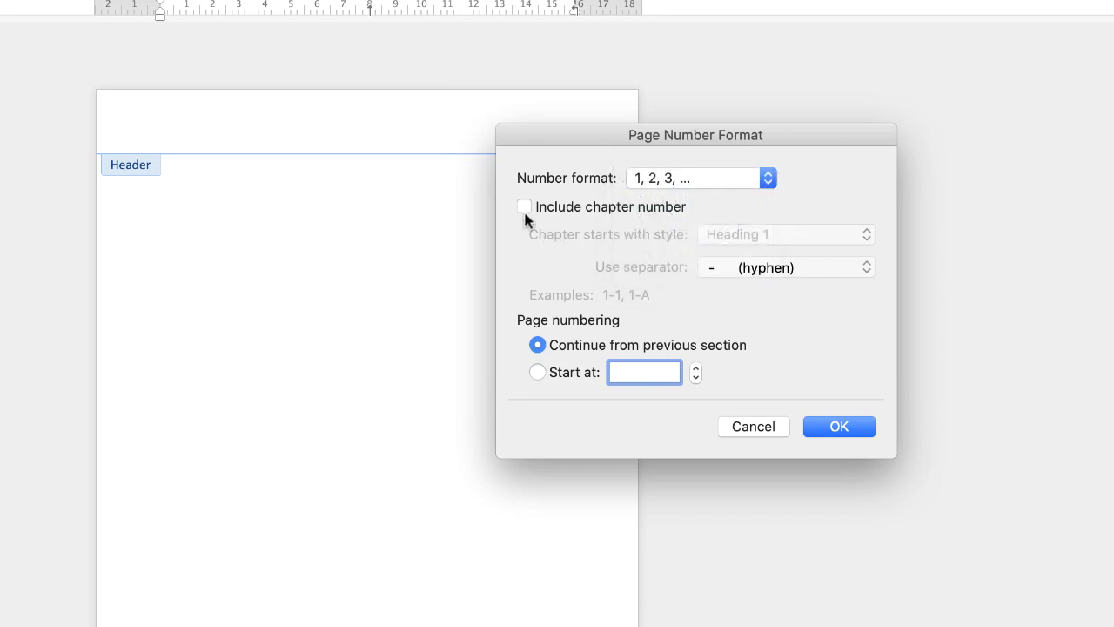
mouse_move(687, 209)
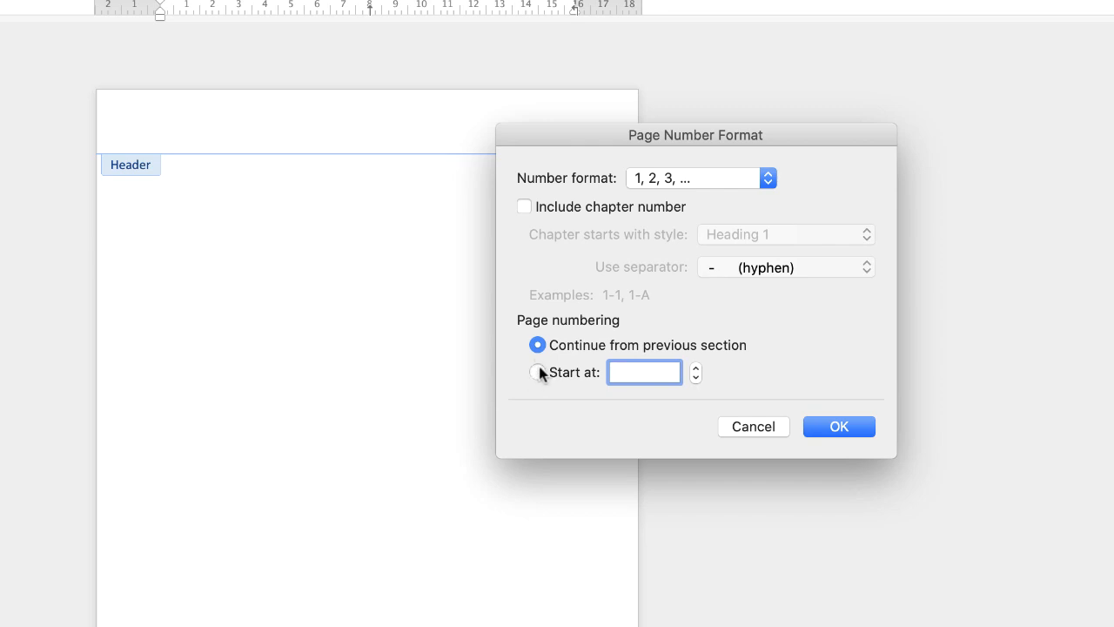
left_click(644, 372)
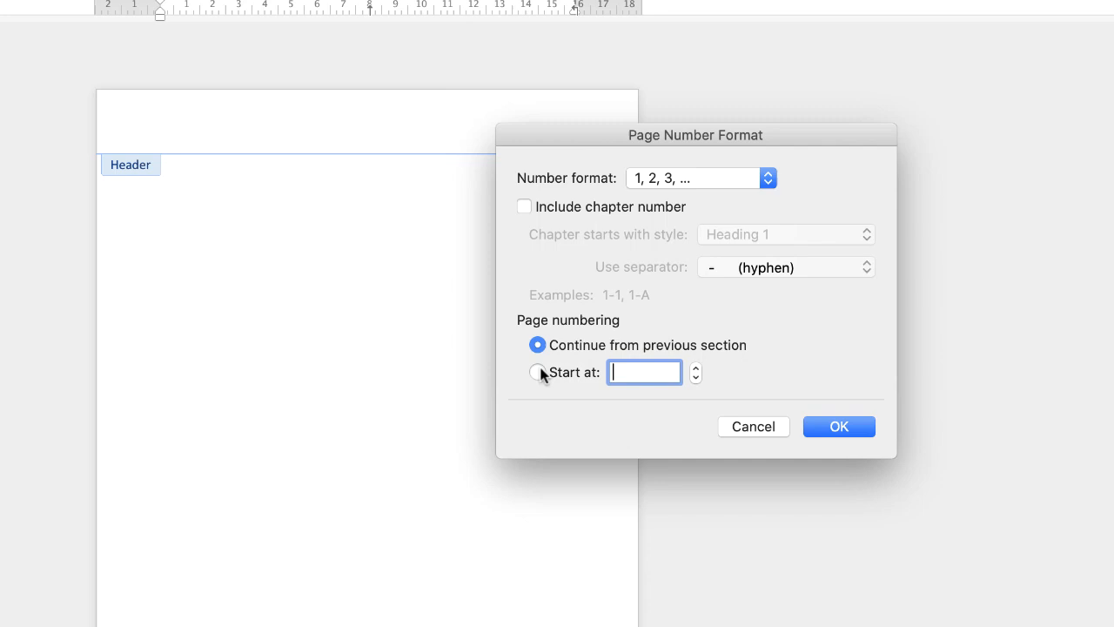
mouse_move(539, 377)
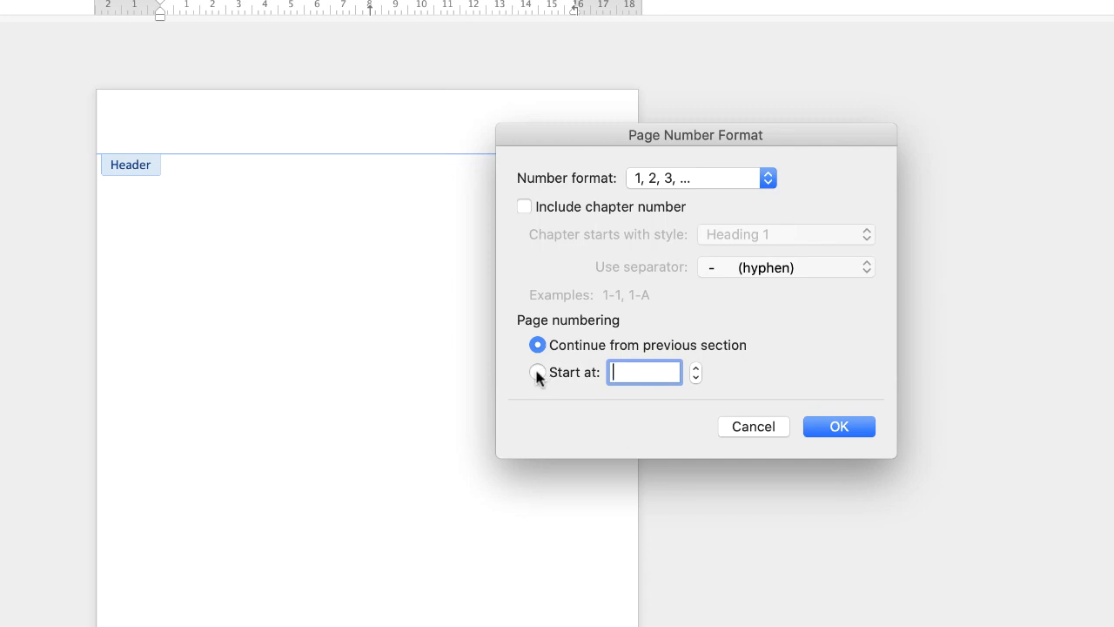
mouse_move(545, 379)
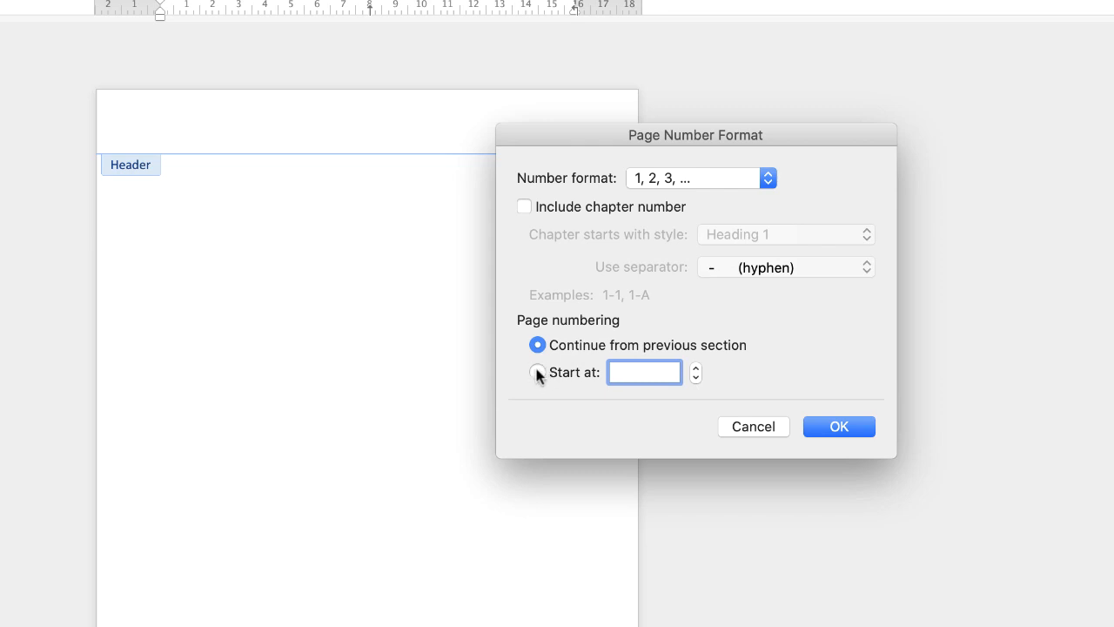
mouse_move(839, 427)
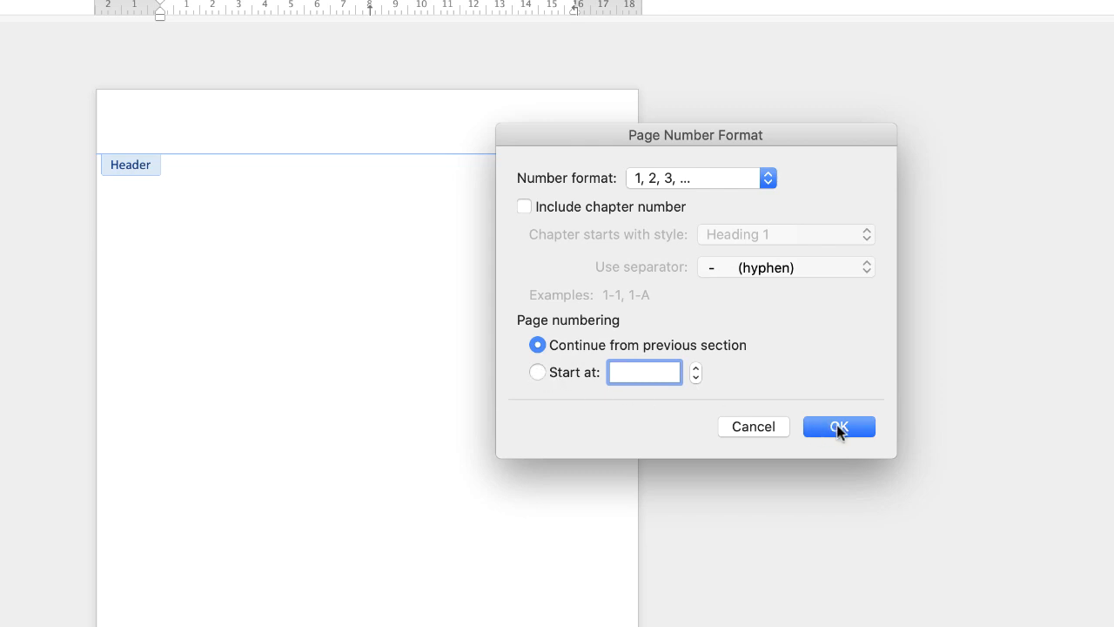
left_click(838, 427)
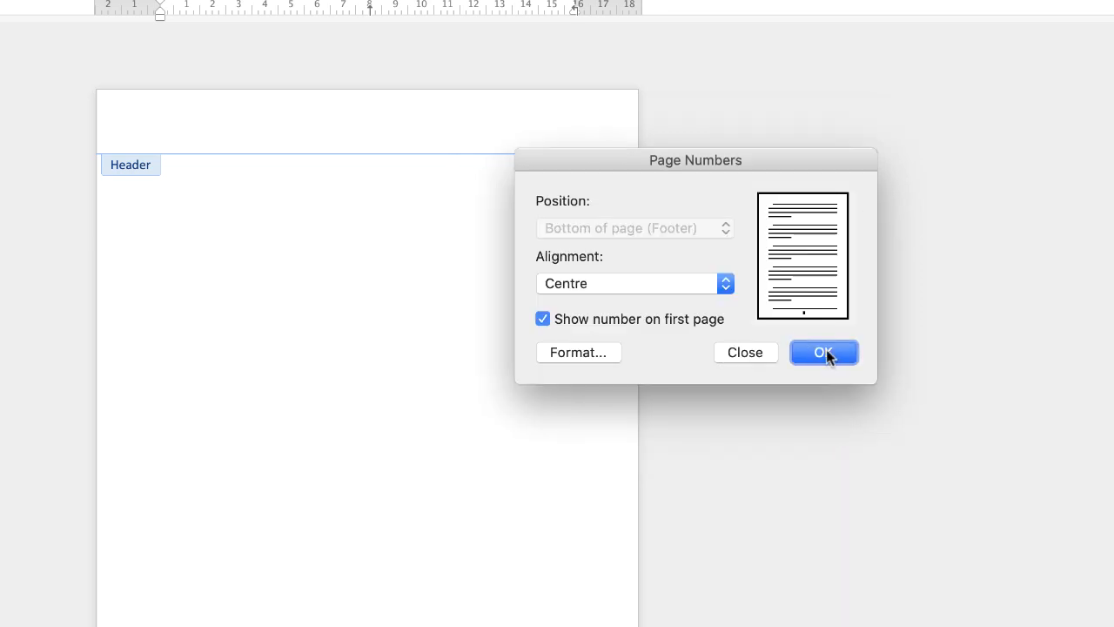
Insert the centred page number 1 into the footer and select it.
left_click(823, 352)
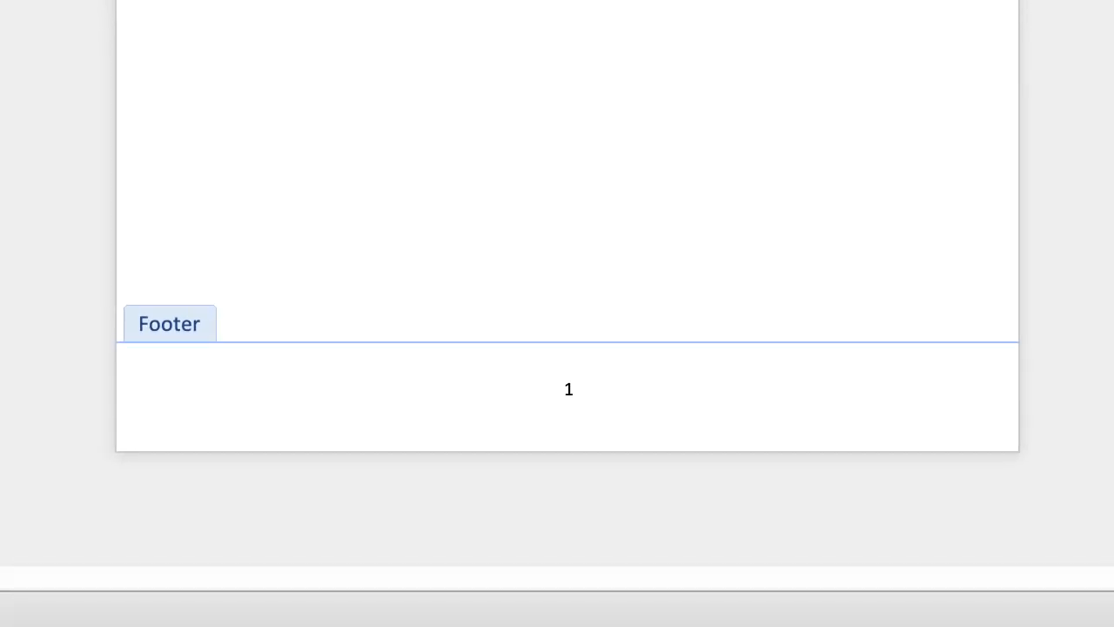
left_click(225, 389)
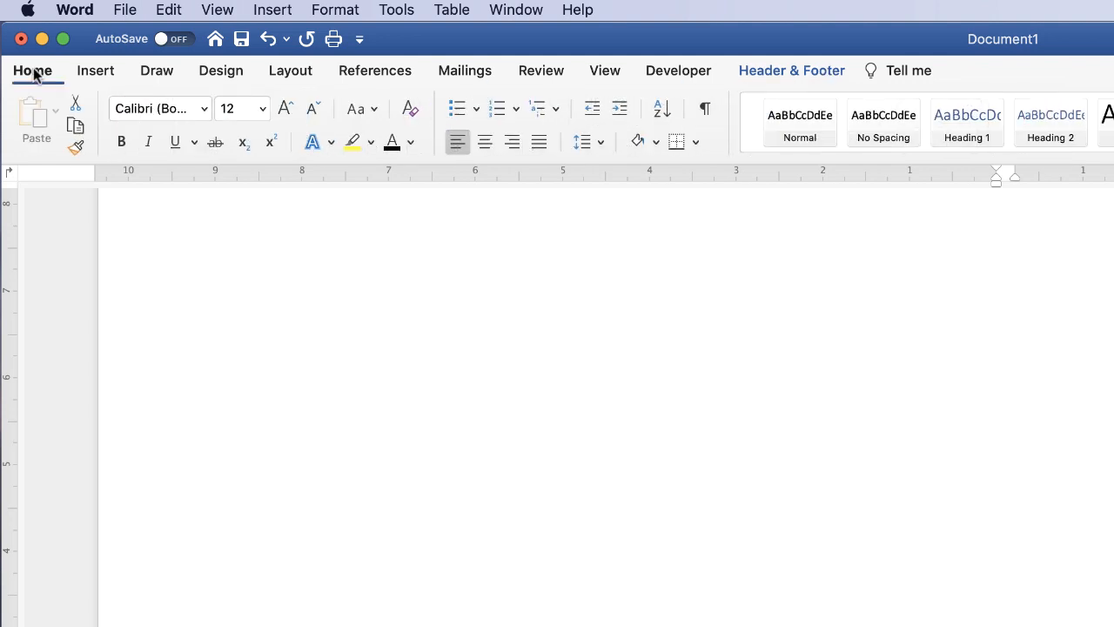
mouse_move(118, 161)
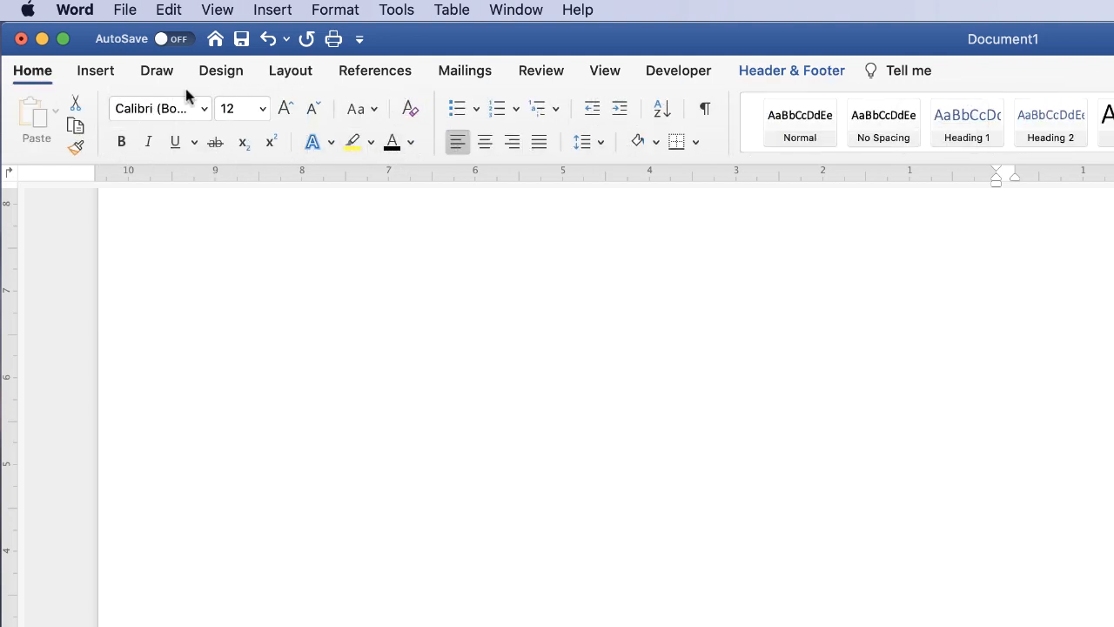
mouse_move(396, 157)
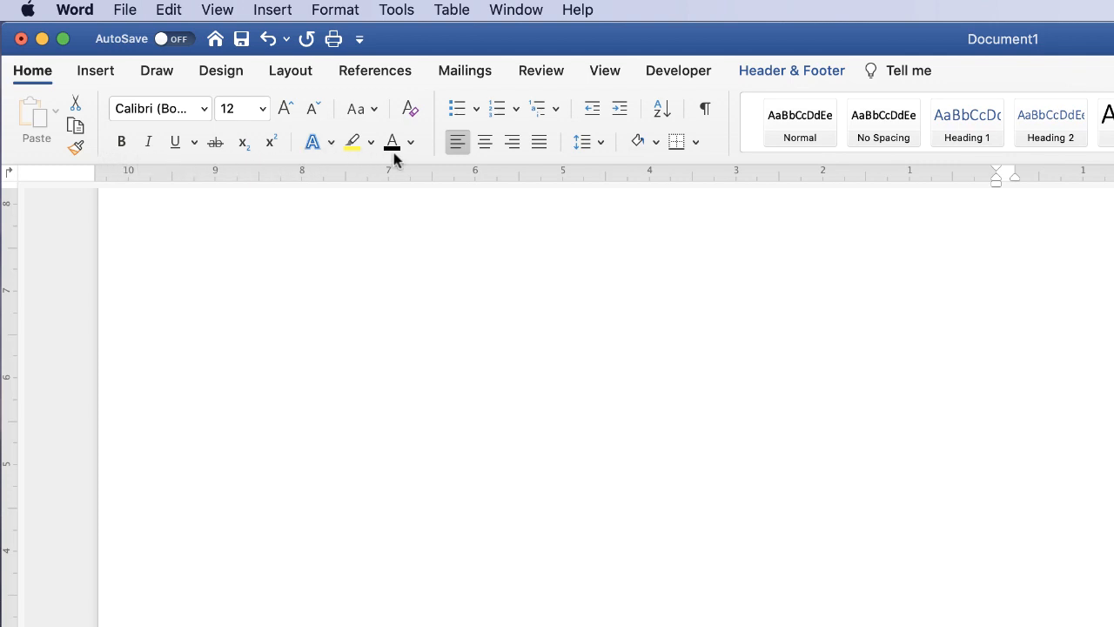
mouse_move(285, 108)
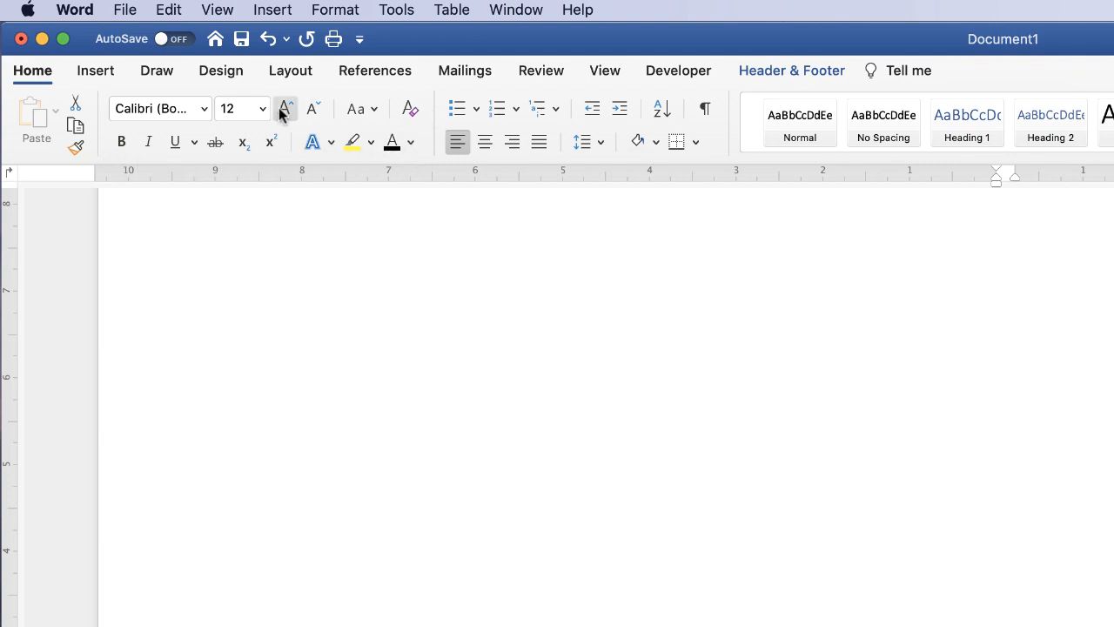
Set the footer page number to size 18 in the Amatic SC font.
left_click(262, 108)
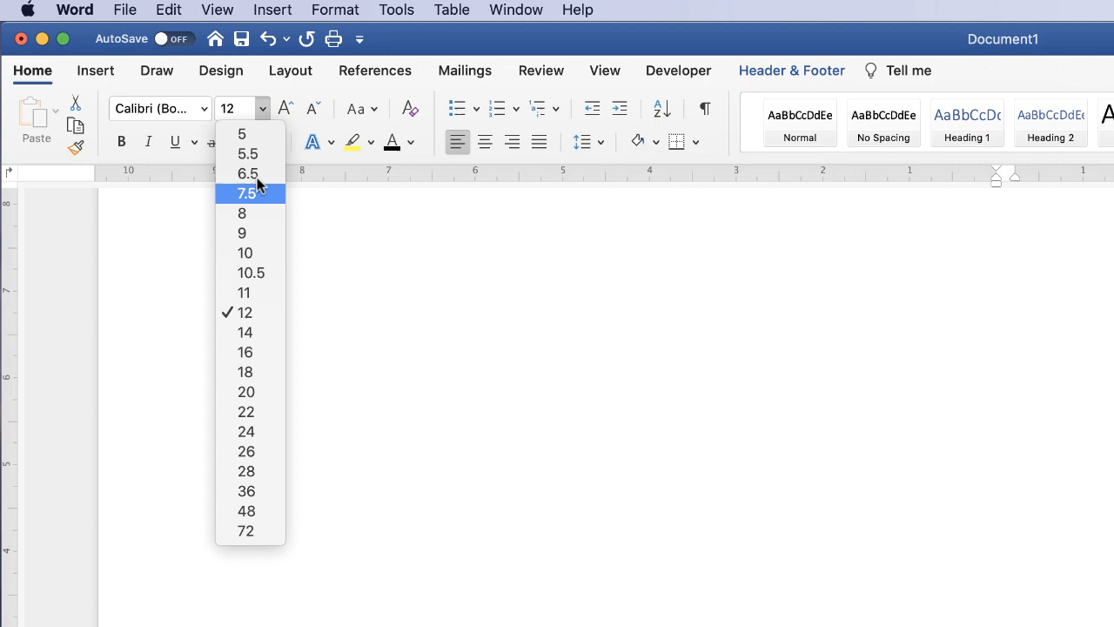
mouse_move(245, 372)
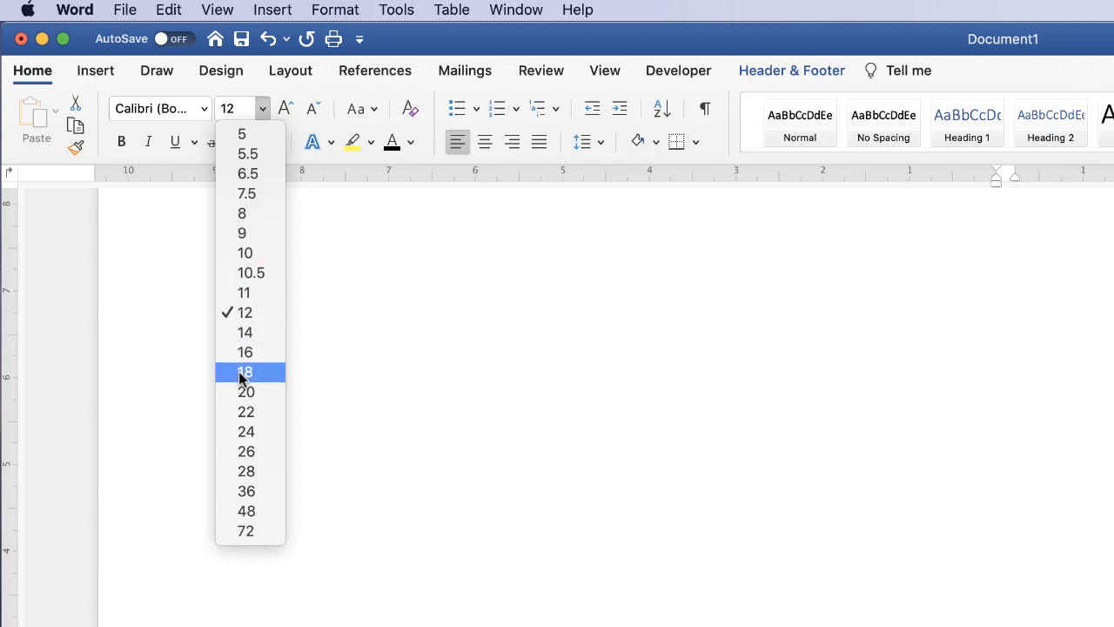
left_click(245, 371)
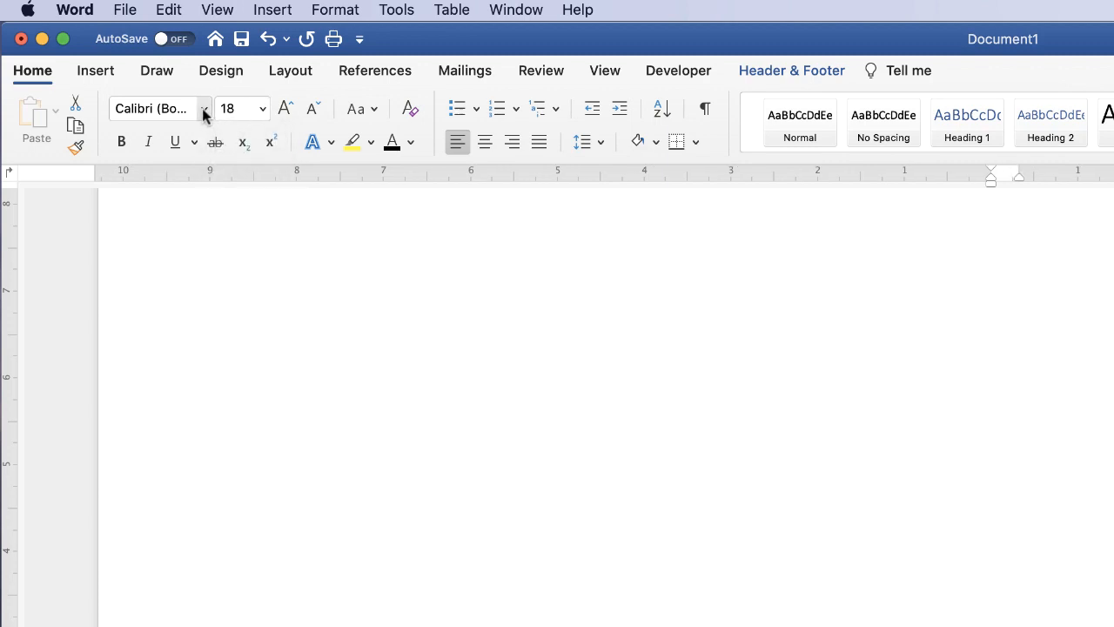
left_click(205, 108)
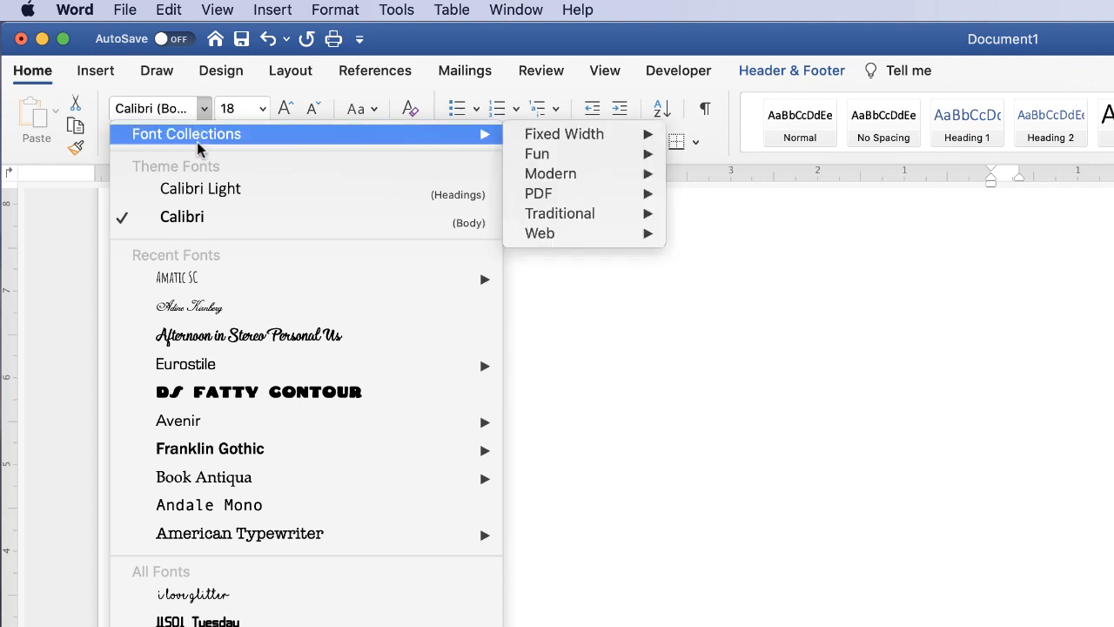
left_click(178, 277)
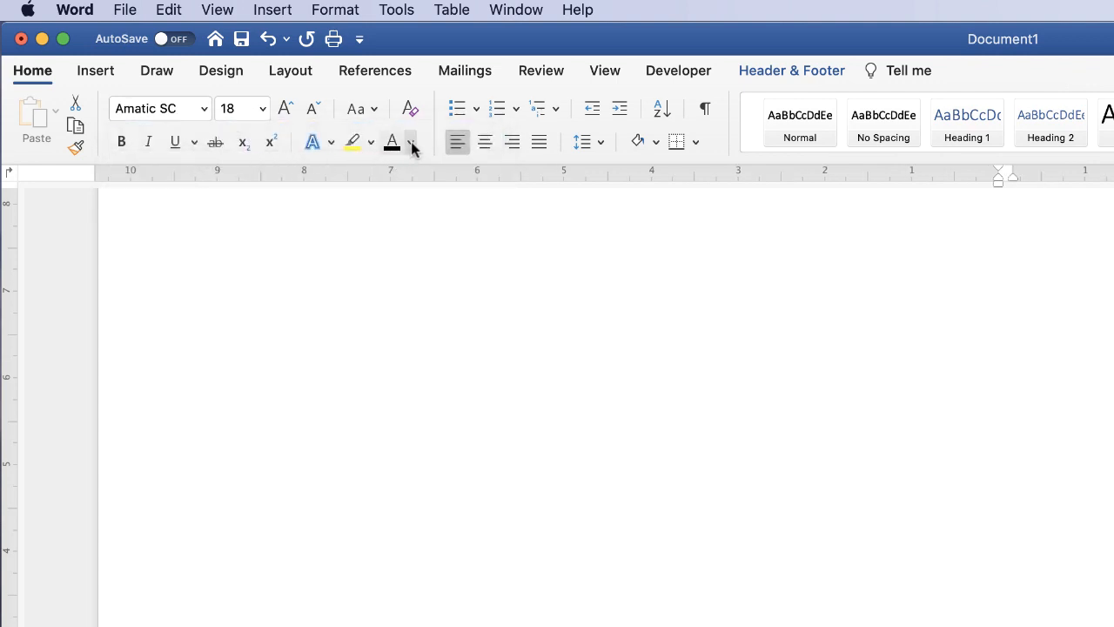
left_click(410, 141)
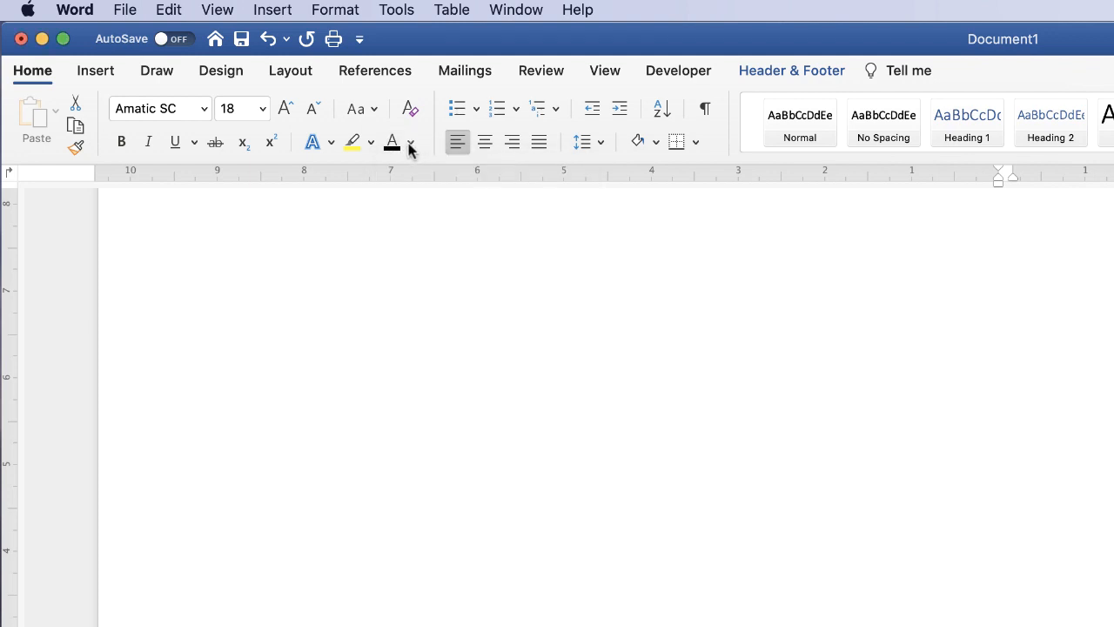
mouse_move(175, 142)
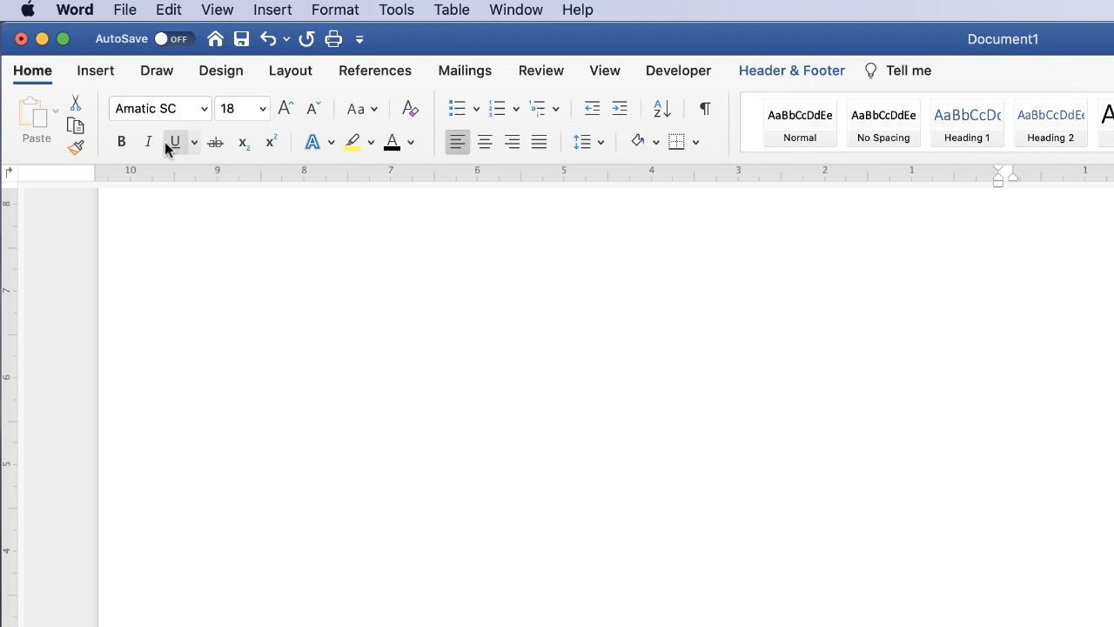
mouse_move(121, 140)
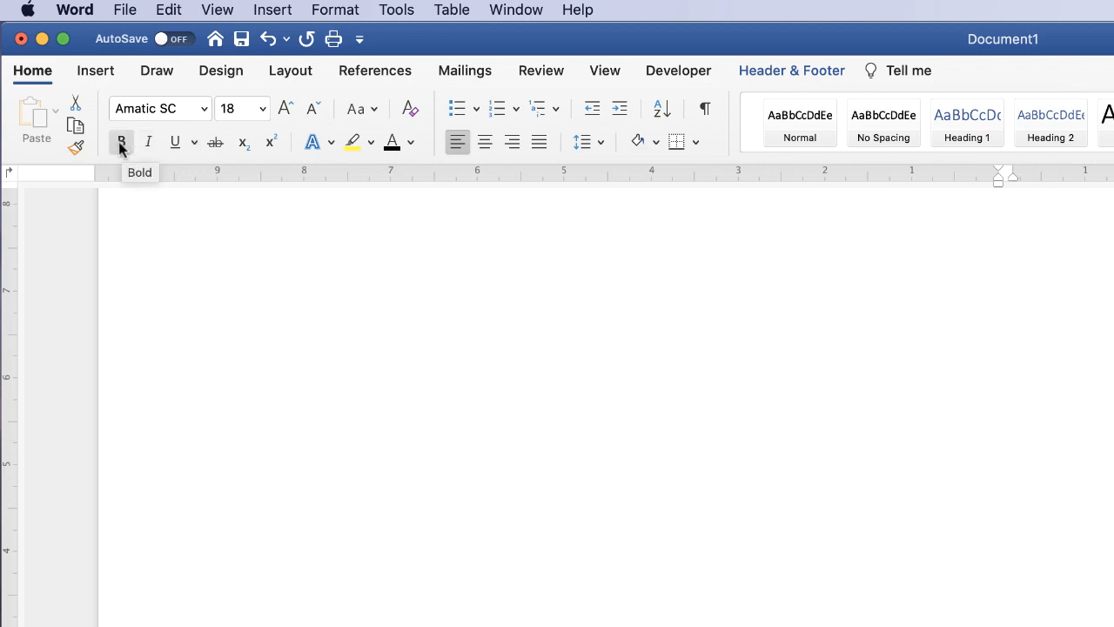
mouse_move(191, 137)
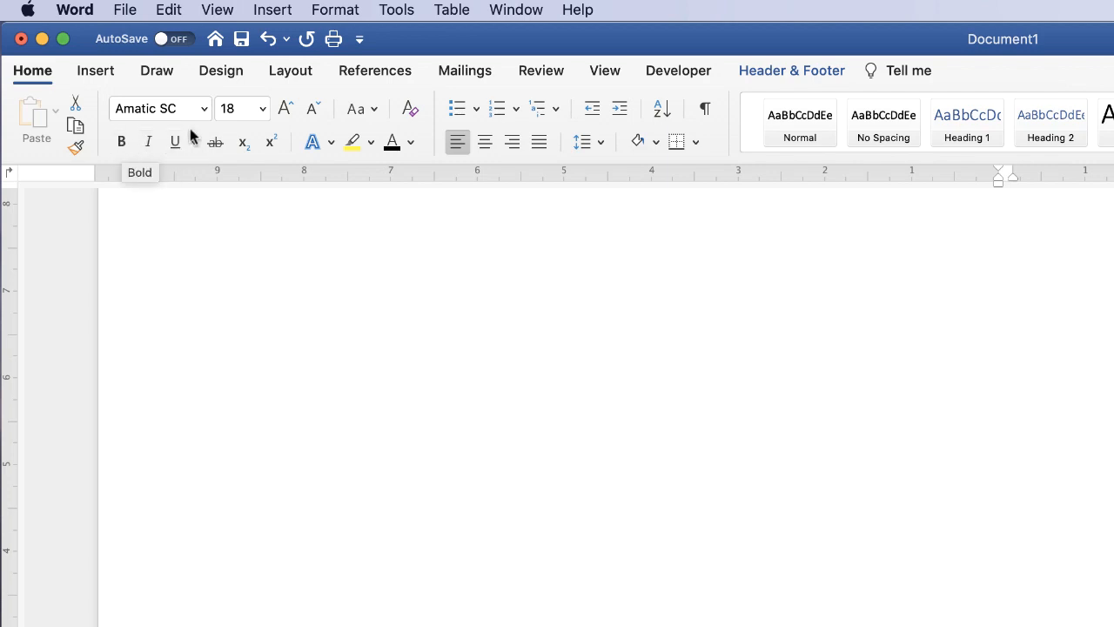
mouse_move(204, 120)
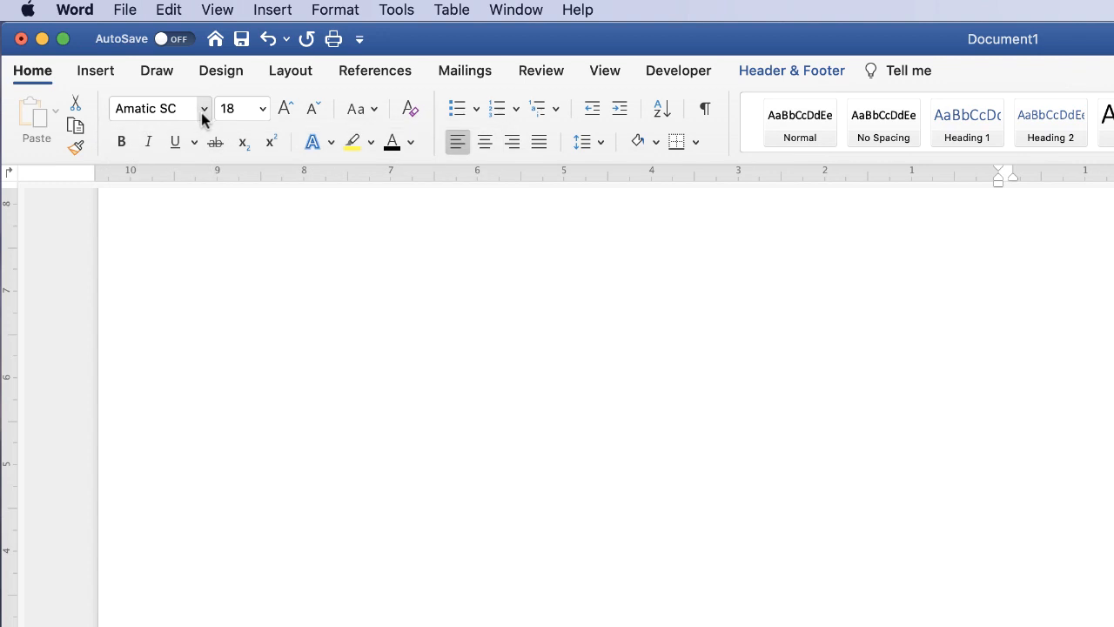
left_click(205, 108)
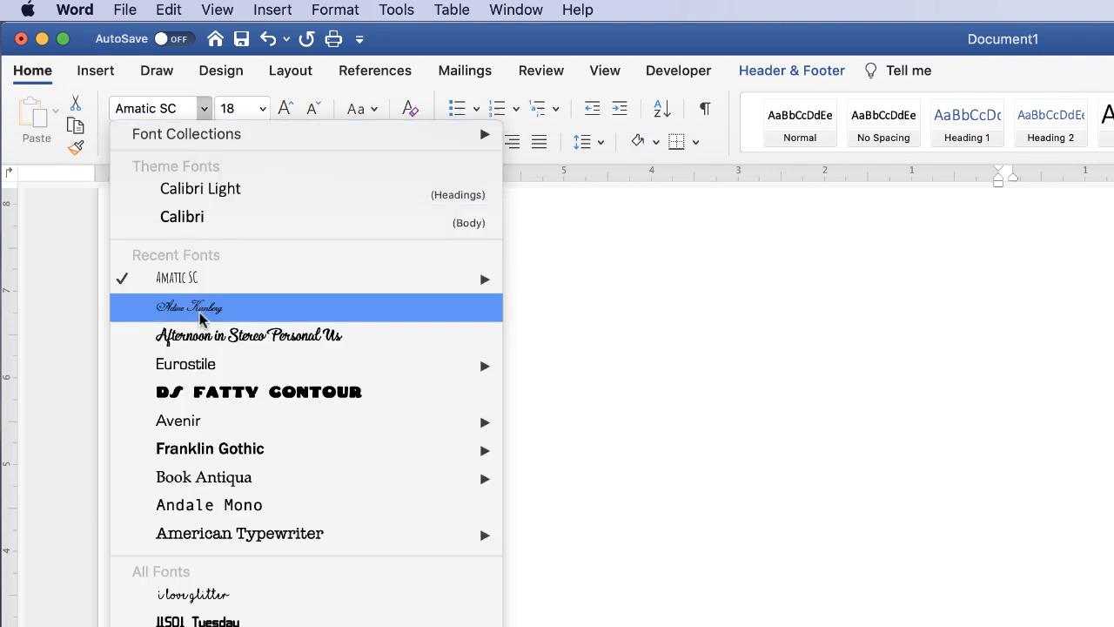
Pick the script font listed beneath Amatic SC in Recent Fonts.
left_click(190, 307)
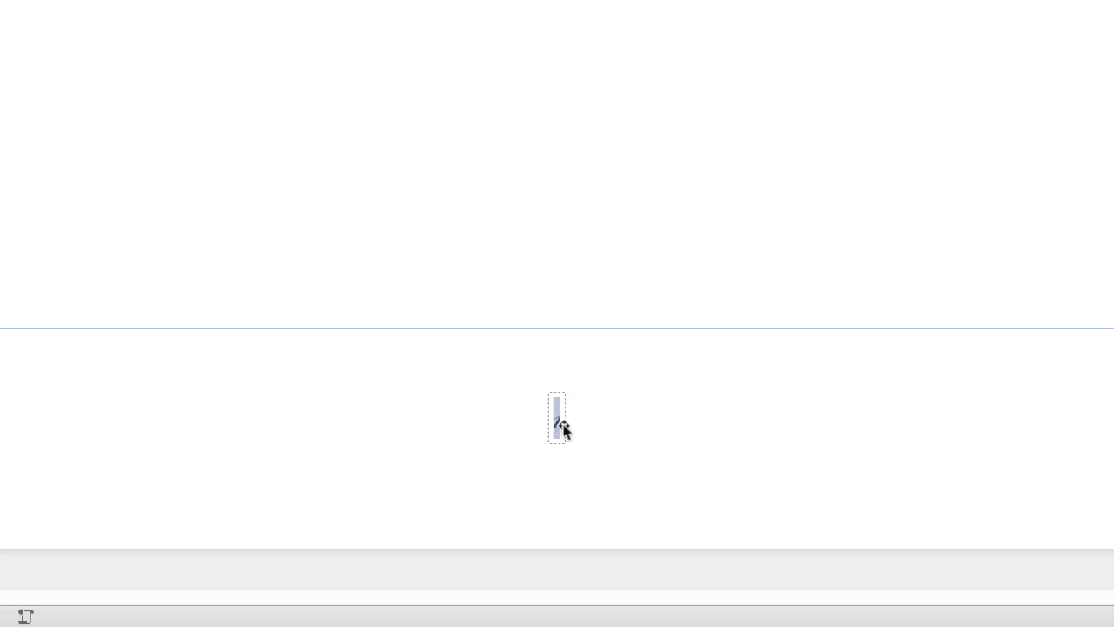